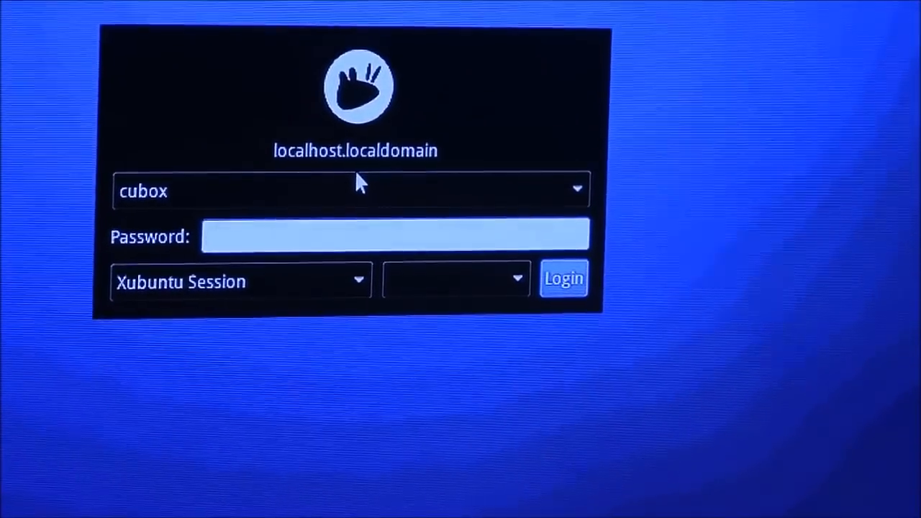
Log in as user cubox with the Xubuntu Session selected
{"action": "type", "text": "•"}
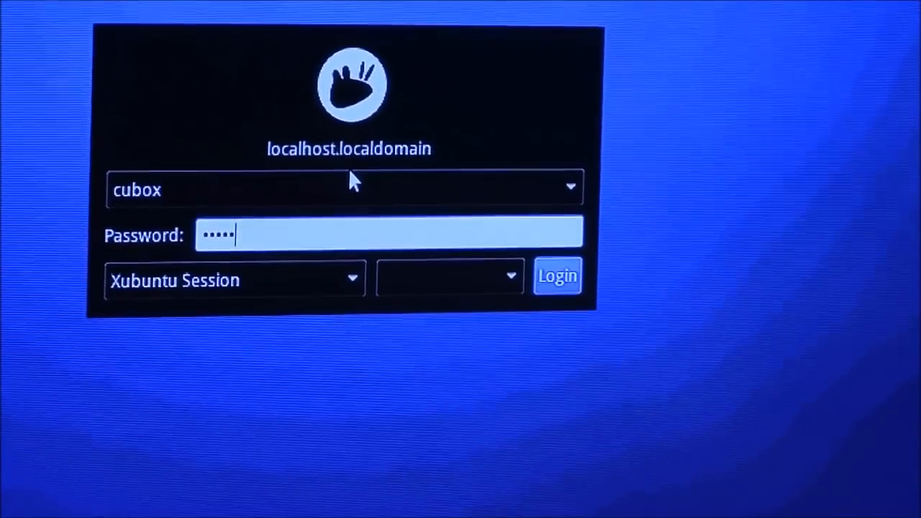
{"action": "left_click", "coordinate": [558, 276]}
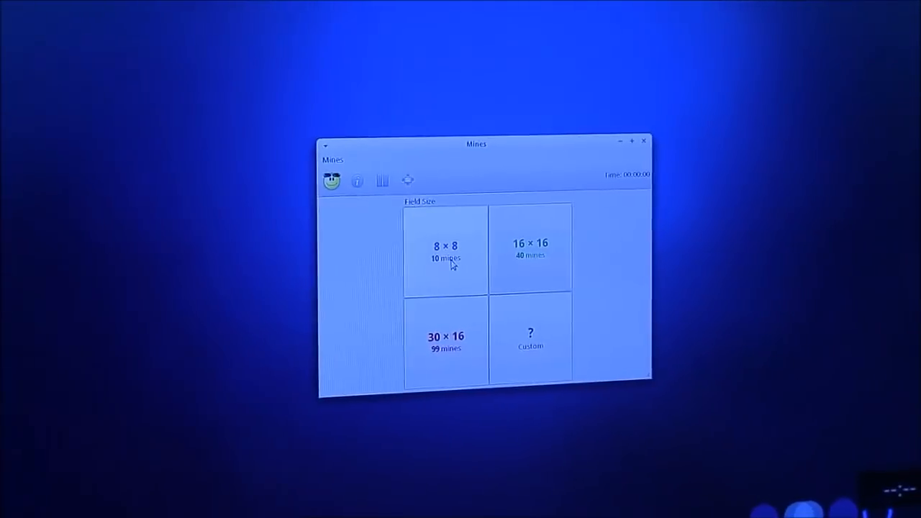
Start an 8 × 8 game with 10 mines and reveal a first cell, clearing a large area
{"action": "left_click", "coordinate": [445, 248]}
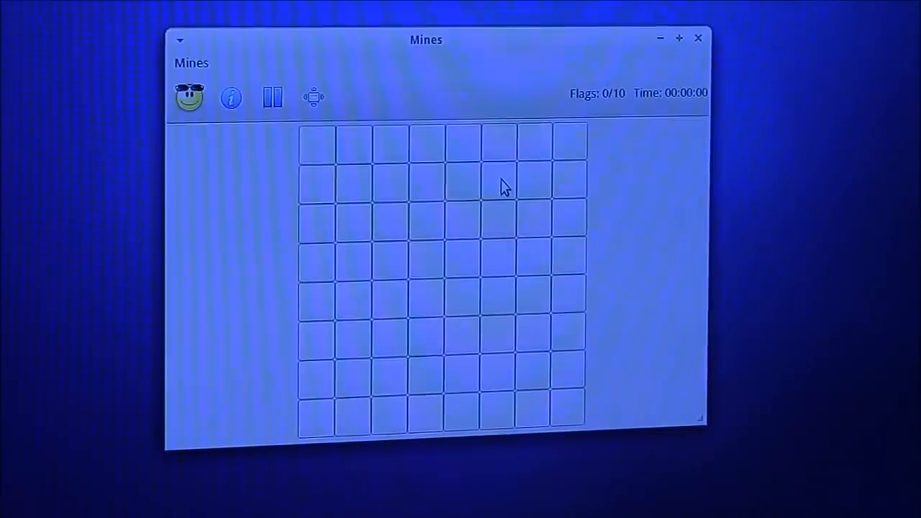
{"action": "left_click", "coordinate": [504, 184]}
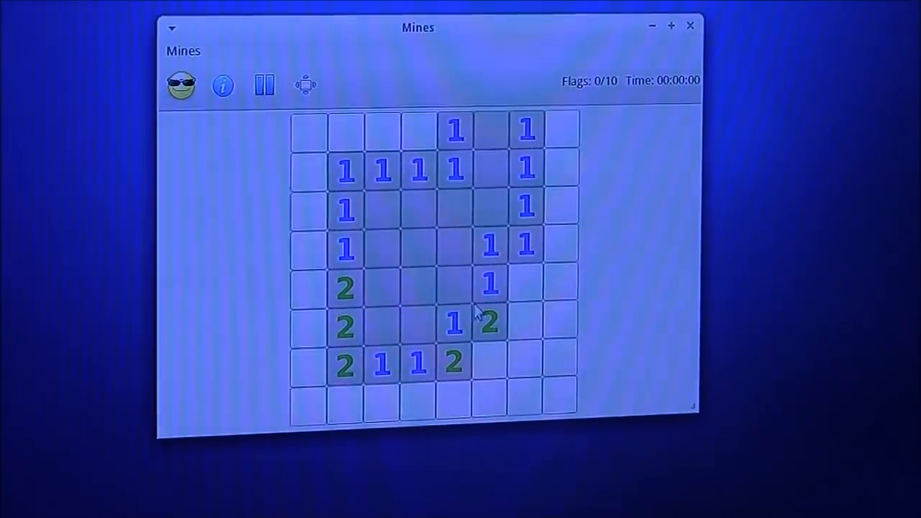